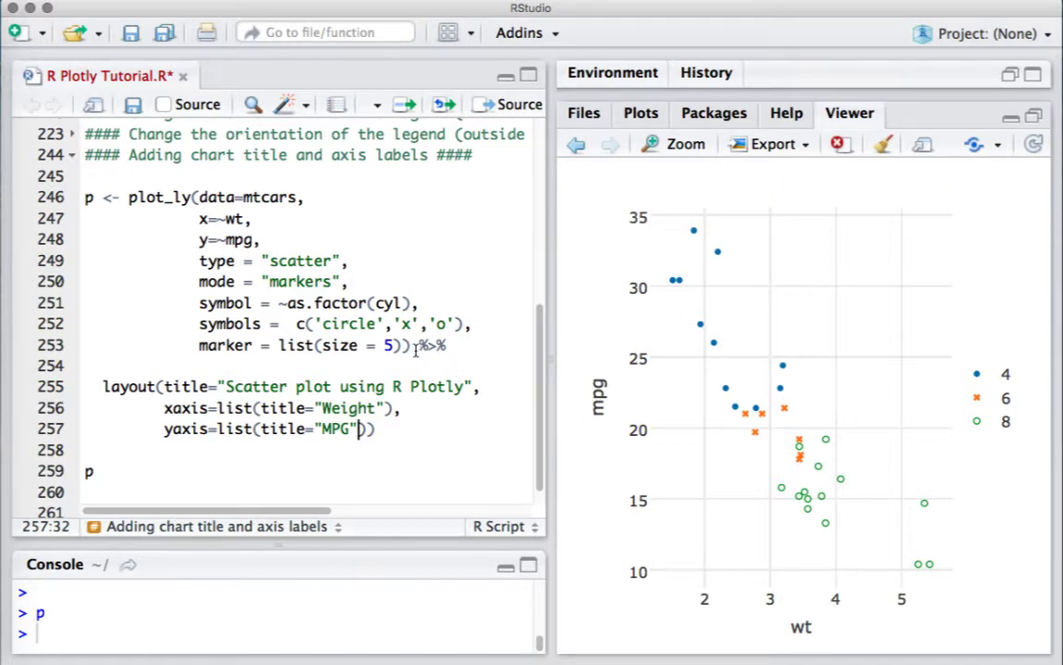
Highlight the plot_ly arguments, layout title text, and yaxis label setting while explaining them.
{"action": "left_click_drag", "start_coordinate": [199, 219], "coordinate": [406, 345]}
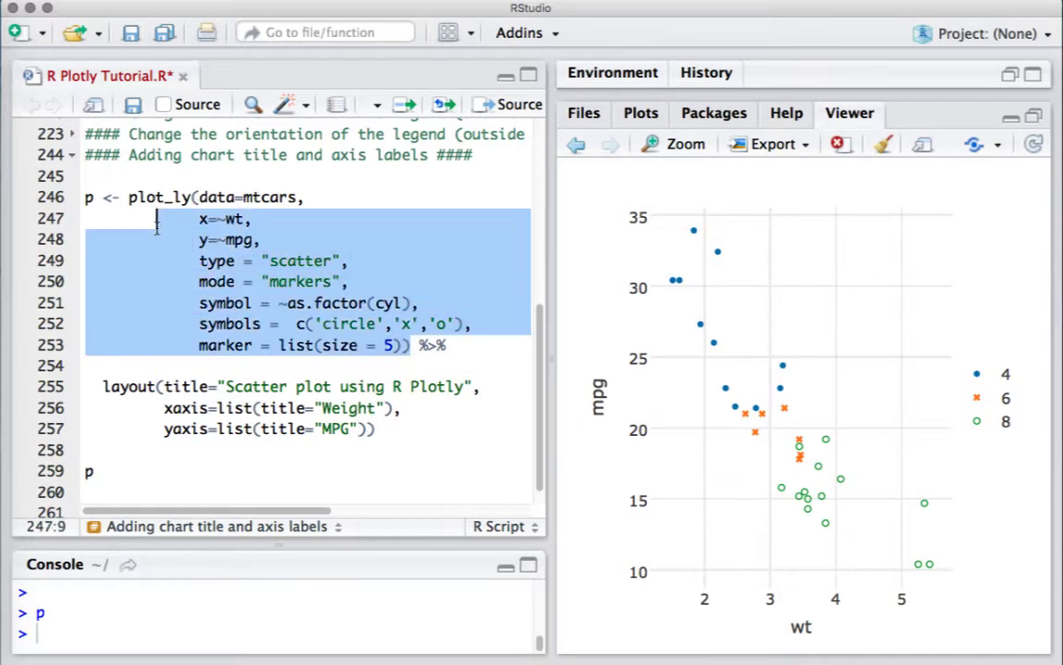
{"action": "left_click", "coordinate": [128, 197]}
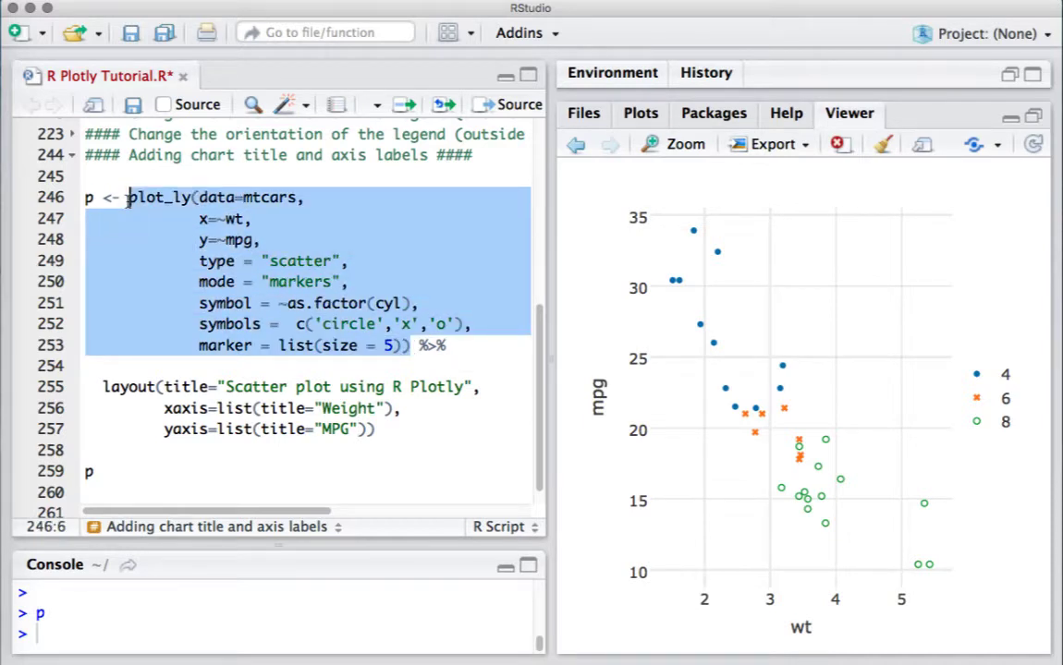
{"action": "mouse_move", "coordinate": [159, 197]}
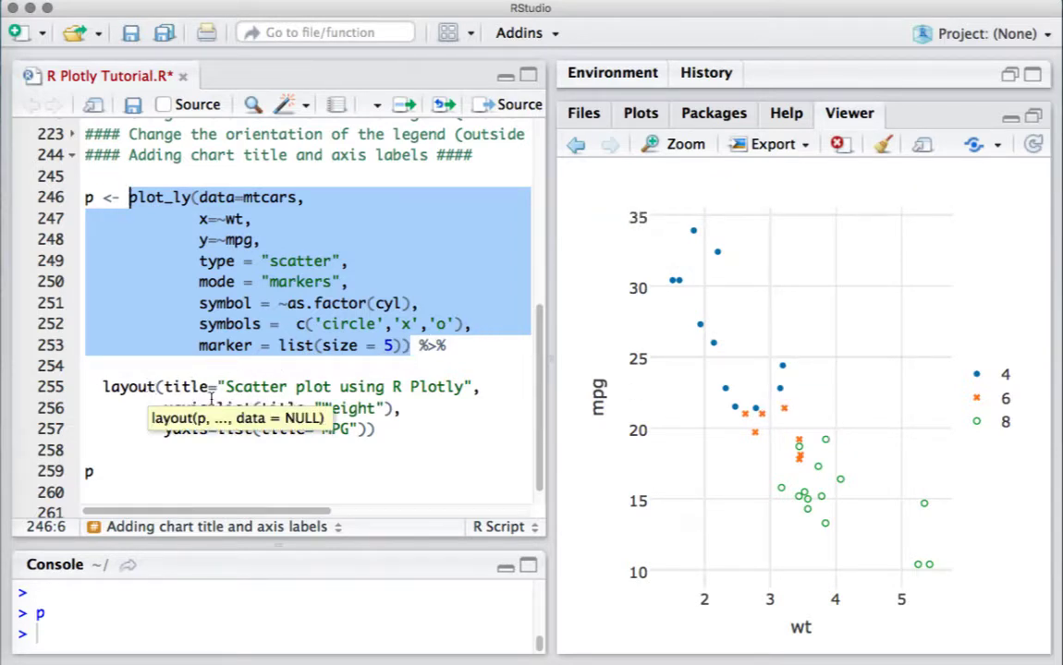
{"action": "mouse_move", "coordinate": [301, 499]}
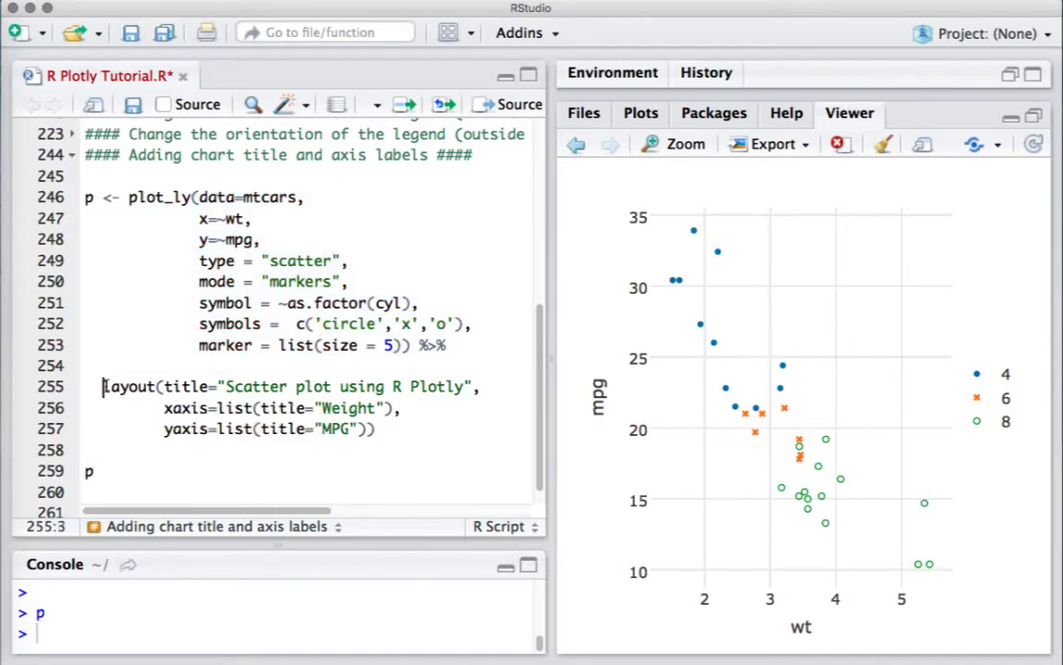
{"action": "double_click", "coordinate": [130, 386]}
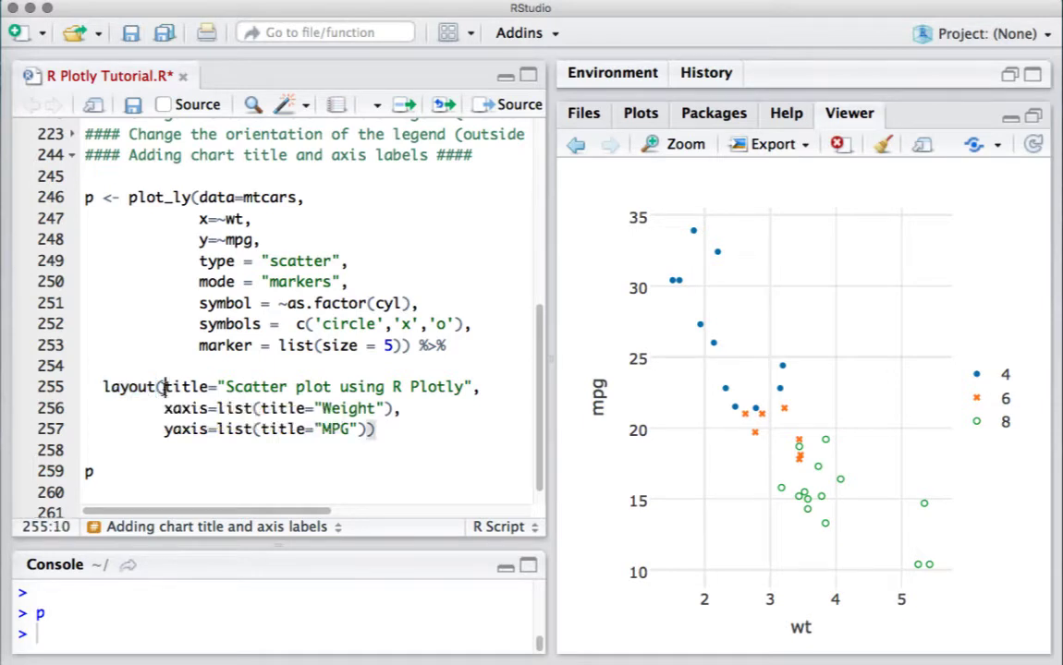
{"action": "double_click", "coordinate": [186, 386]}
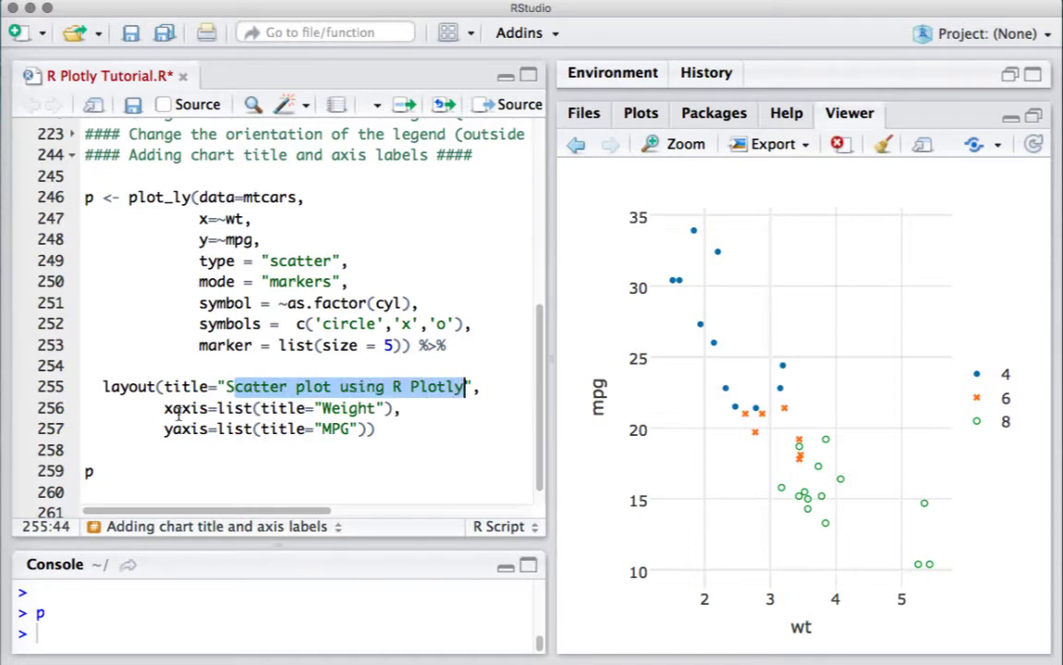
{"action": "left_click", "coordinate": [182, 408]}
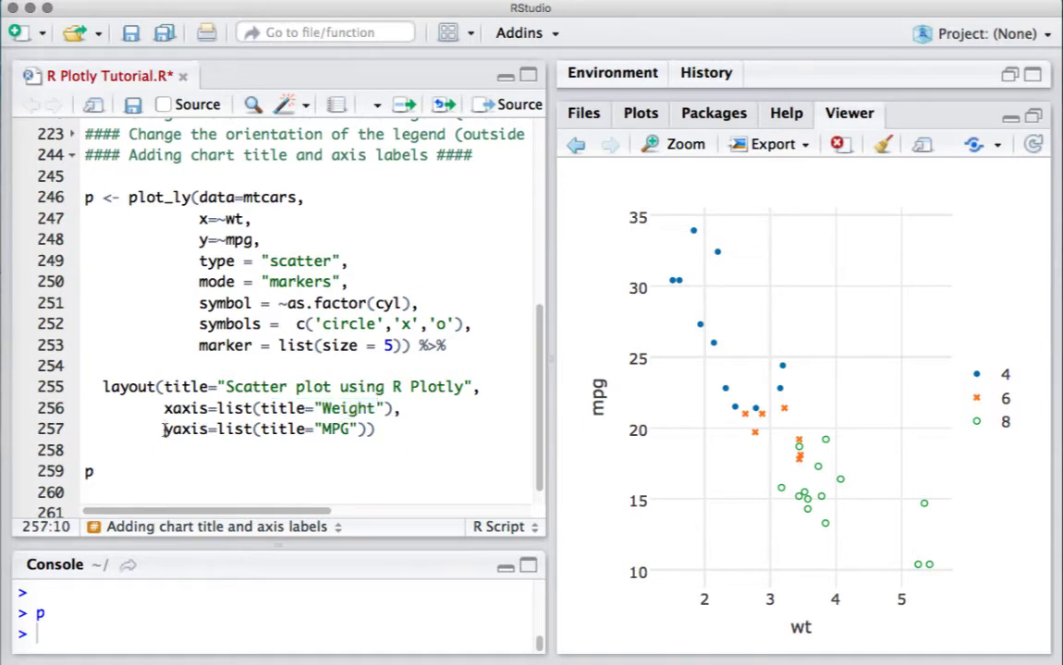
{"action": "double_click", "coordinate": [185, 429]}
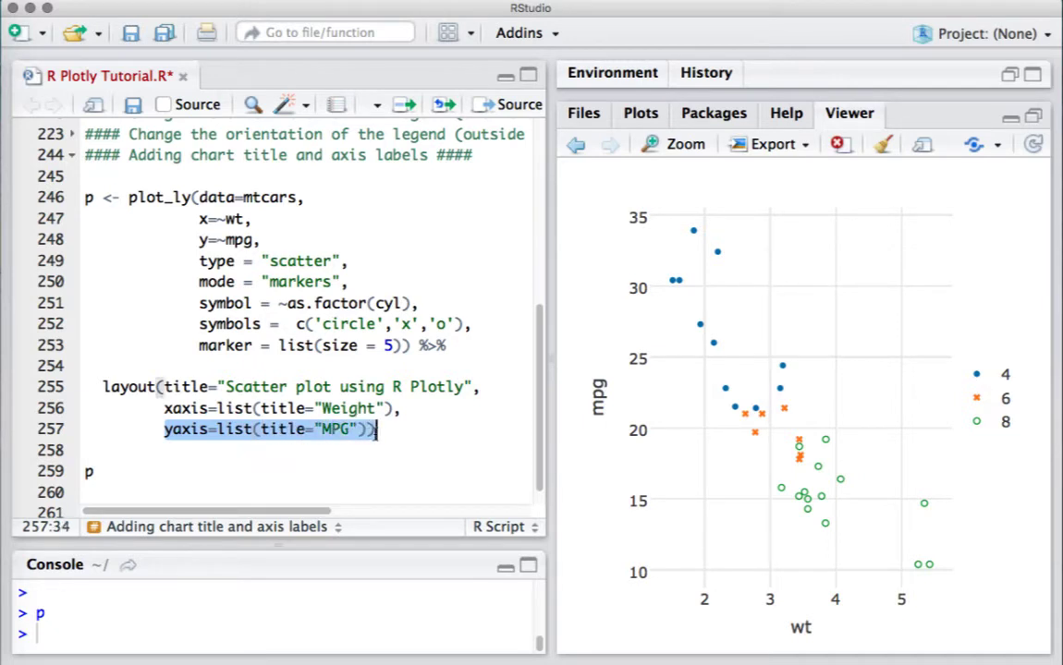
{"action": "left_click_drag", "start_coordinate": [377, 429], "coordinate": [91, 238]}
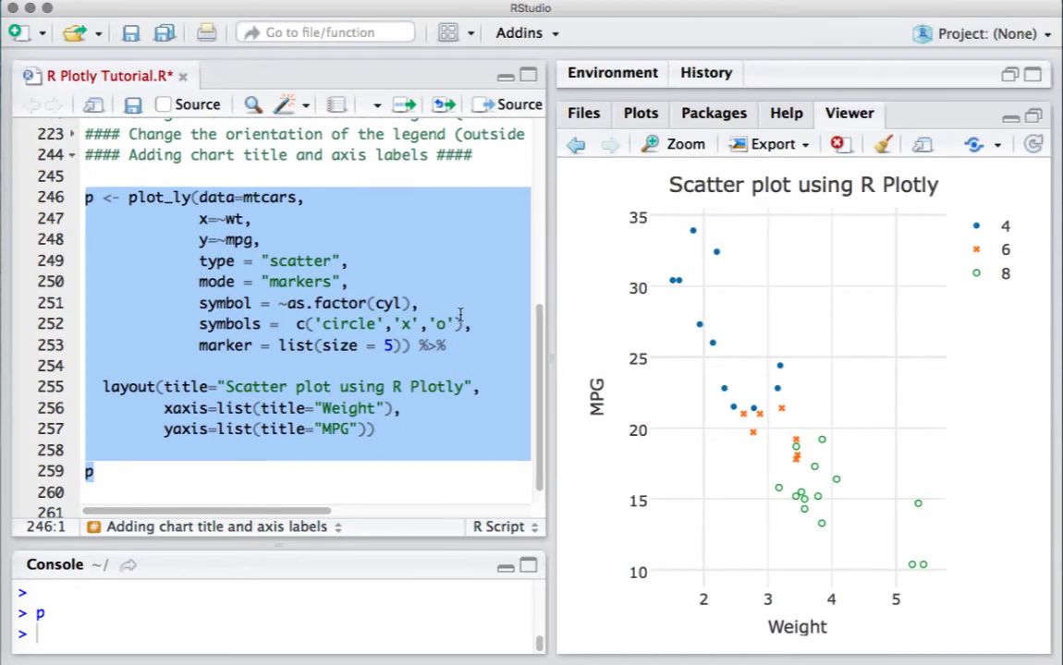
{"action": "mouse_move", "coordinate": [796, 635]}
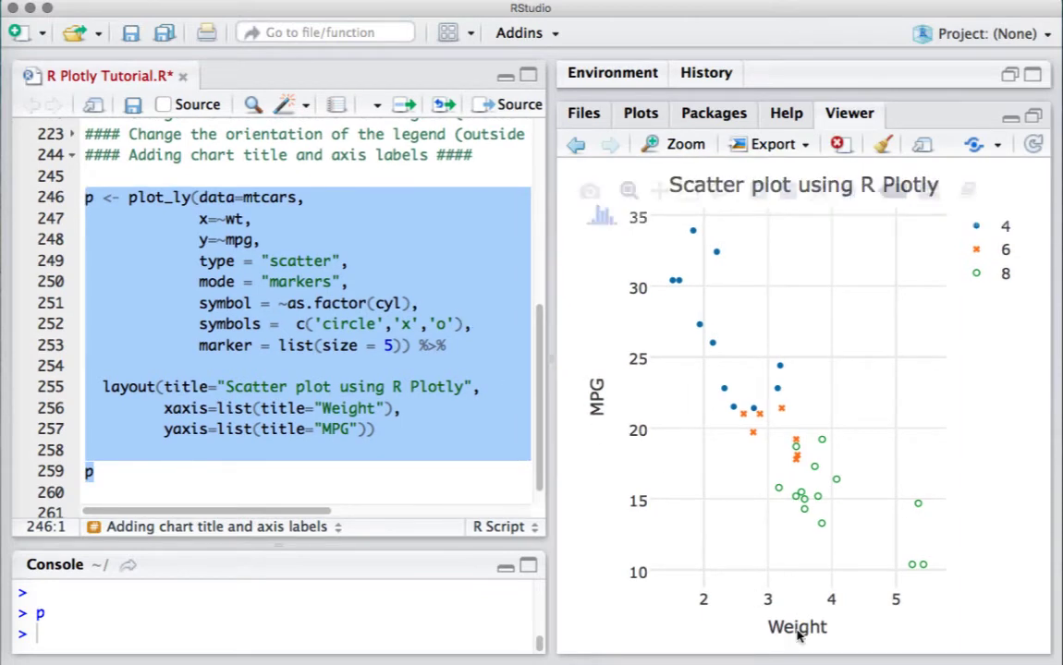
{"action": "mouse_move", "coordinate": [614, 535]}
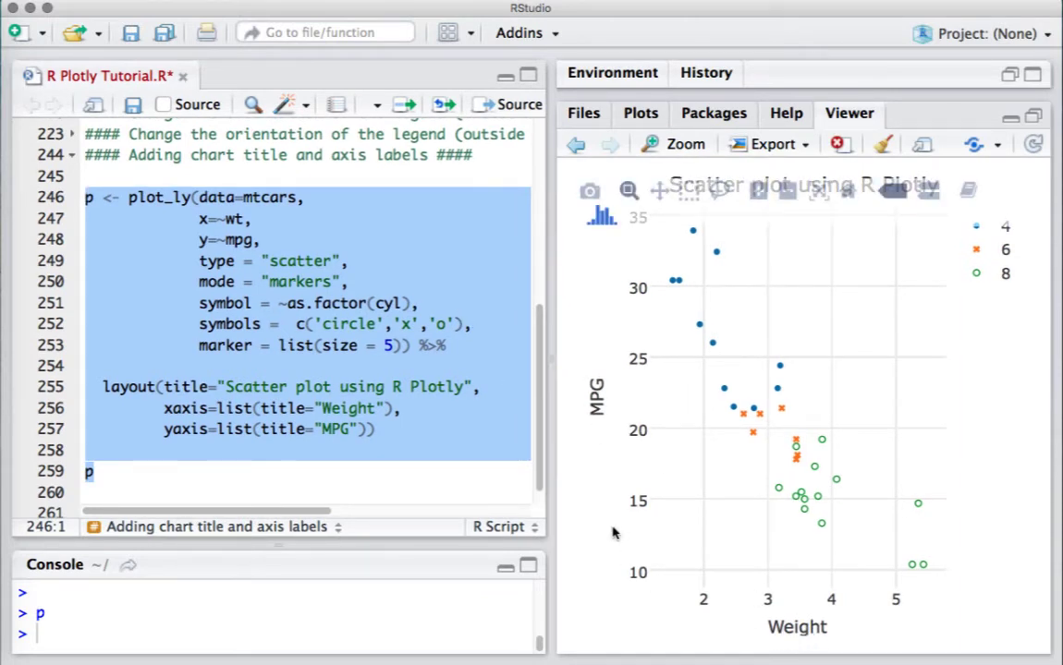
{"action": "mouse_move", "coordinate": [595, 411]}
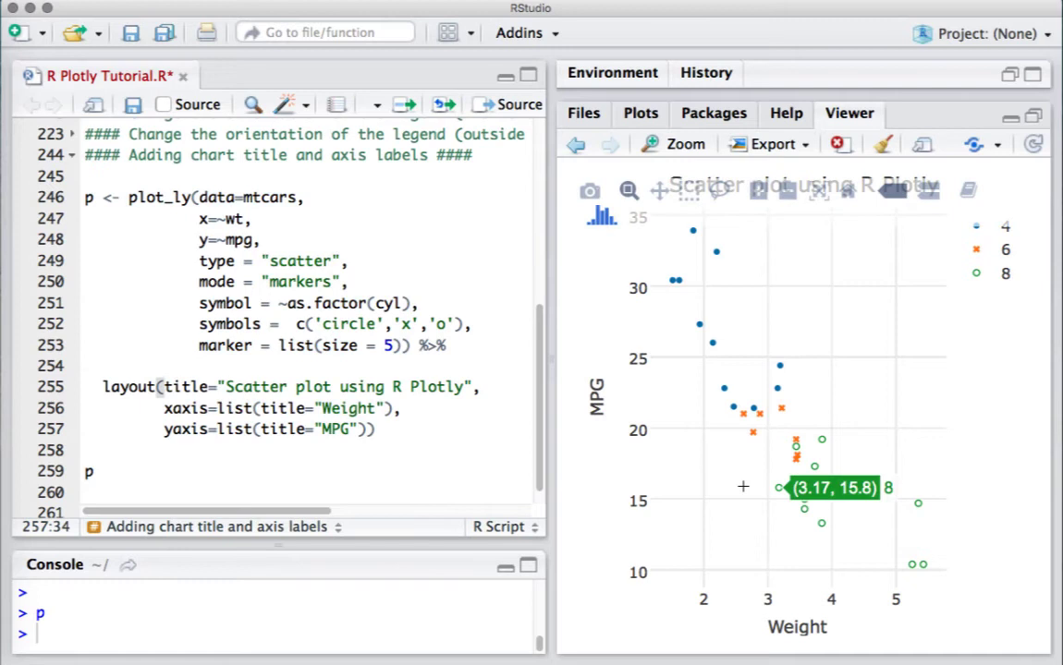
{"action": "mouse_move", "coordinate": [839, 400]}
{"action": "type", "text": ", showg"}
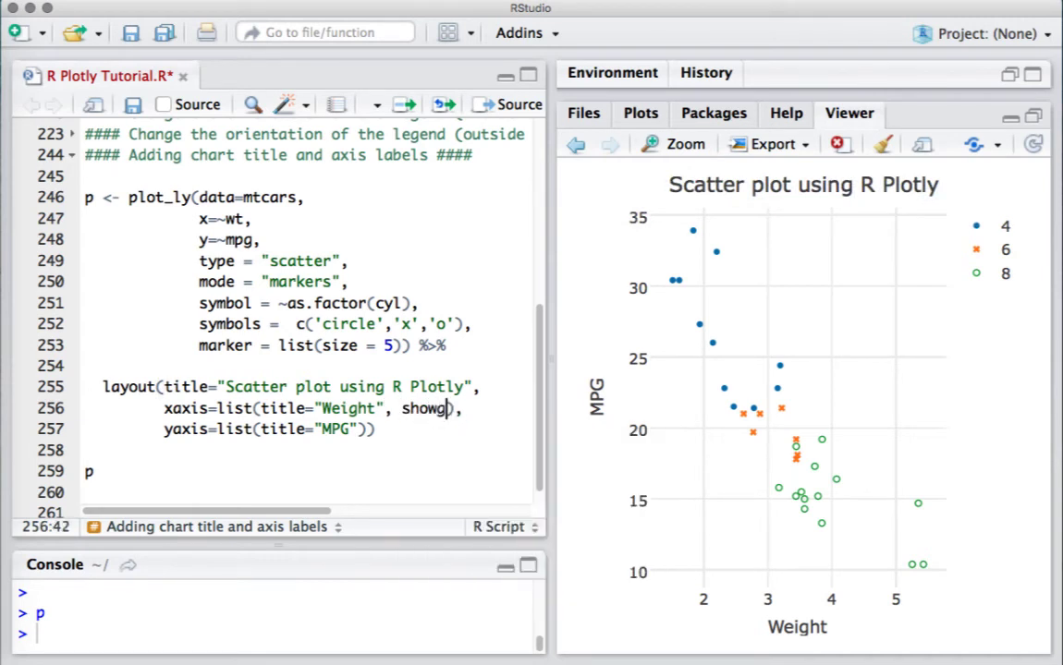
Add showgrid=FALSE to the Weight xaxis and MPG yaxis list() arguments.
{"action": "type", "text": "rid=FA"}
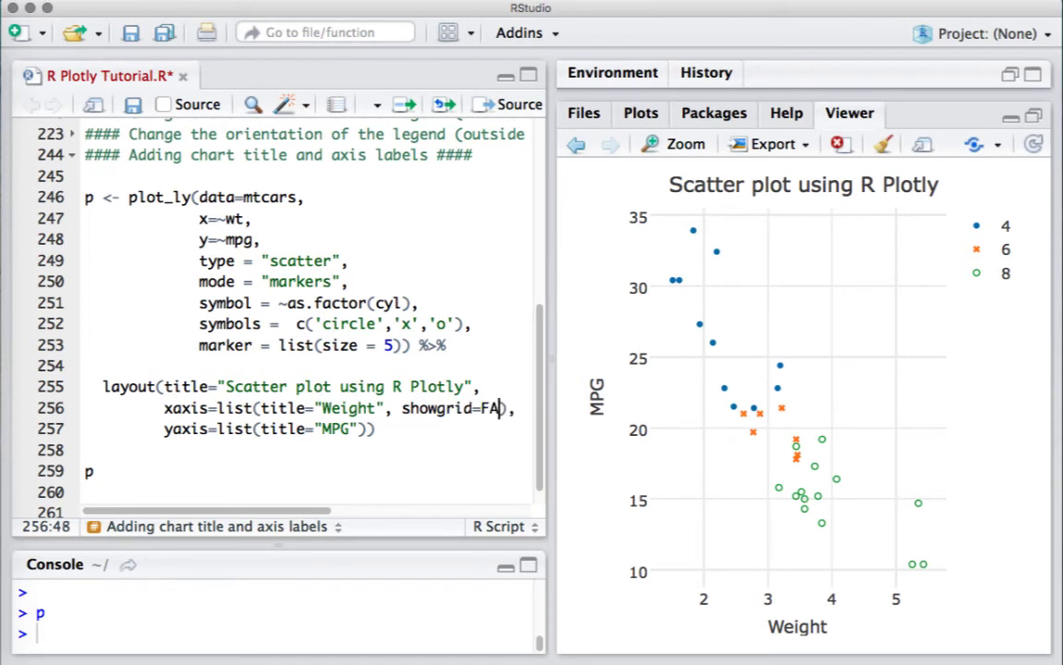
{"action": "type", "text": "LSE"}
{"action": "left_click", "coordinate": [268, 430]}
{"action": "type", "text": ", showgrid="}
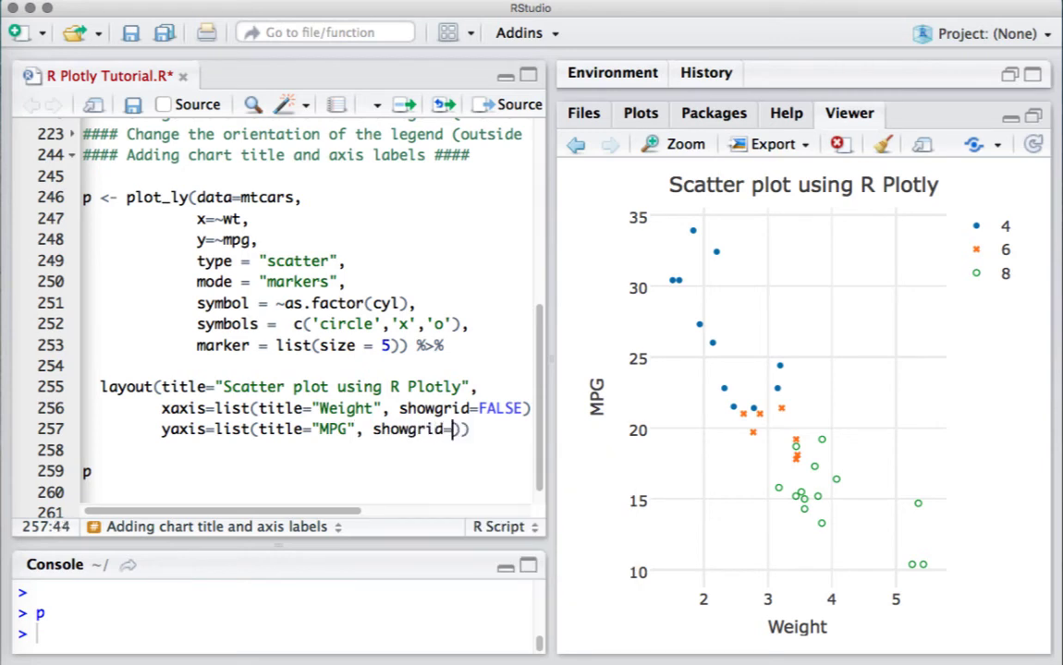
{"action": "type", "text": "FALSE"}
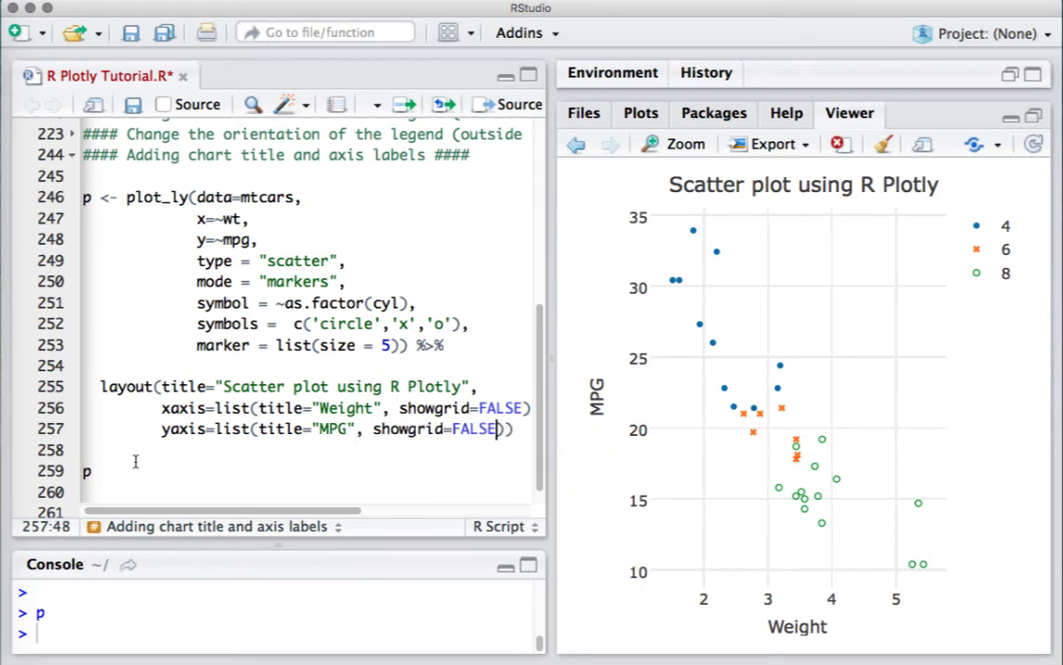
Select the full plot code on lines 246–259 to rerun it.
{"action": "left_click_drag", "start_coordinate": [88, 196], "coordinate": [87, 472]}
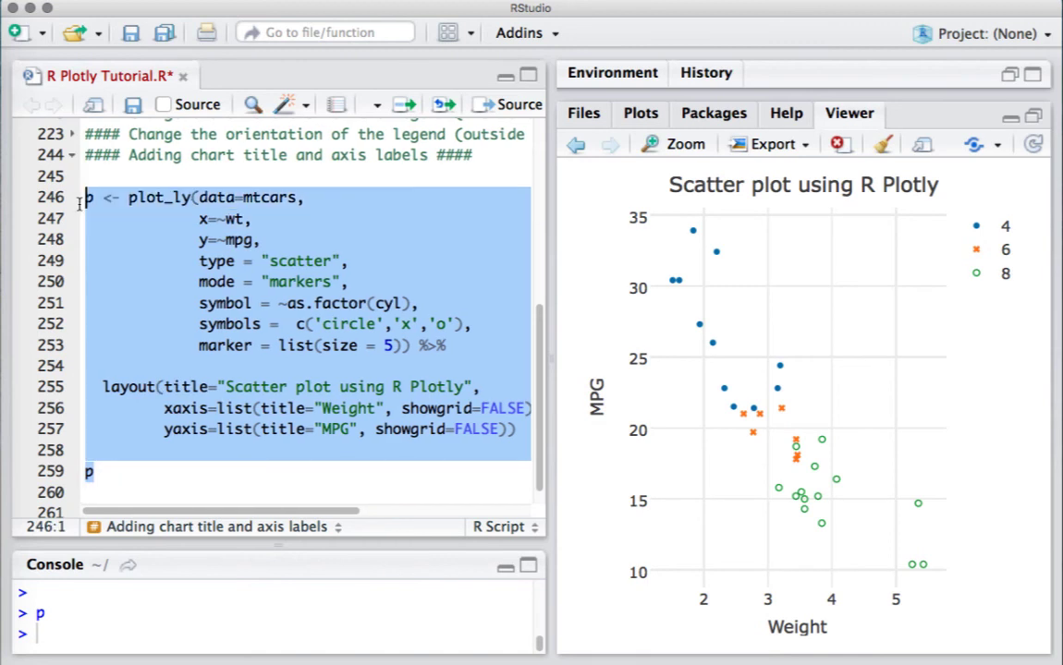
{"action": "mouse_move", "coordinate": [779, 364]}
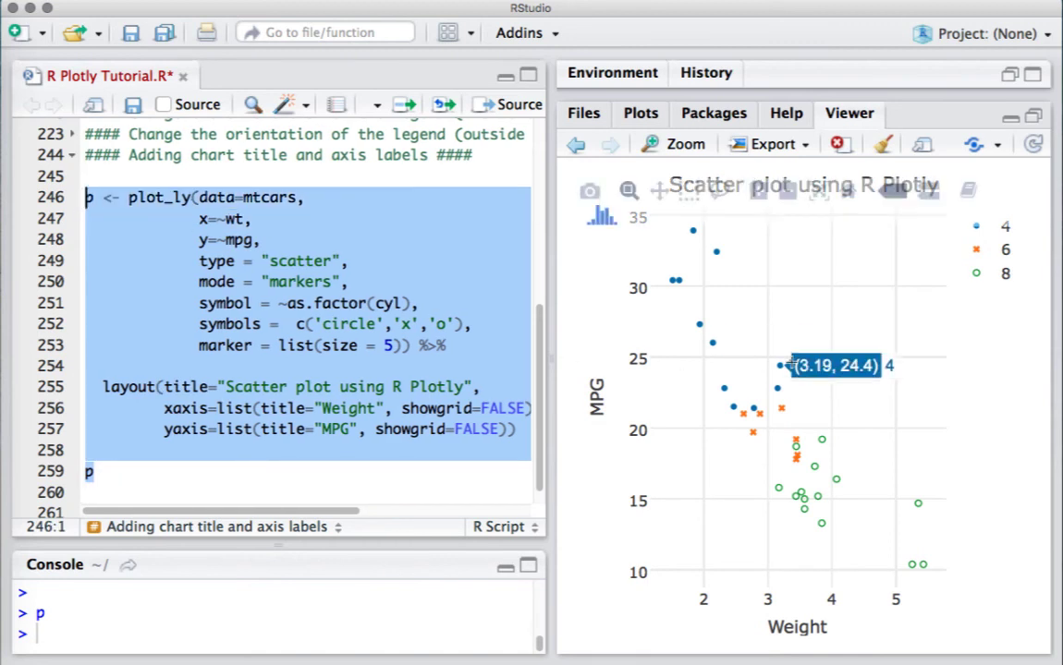
{"action": "mouse_move", "coordinate": [231, 313]}
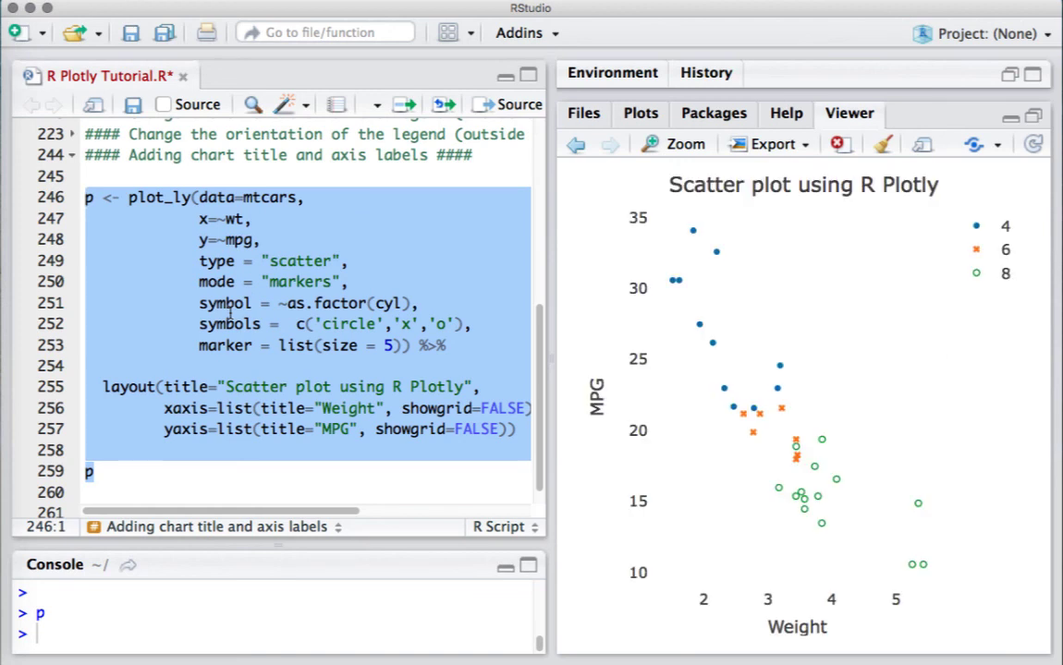
{"action": "mouse_move", "coordinate": [423, 421]}
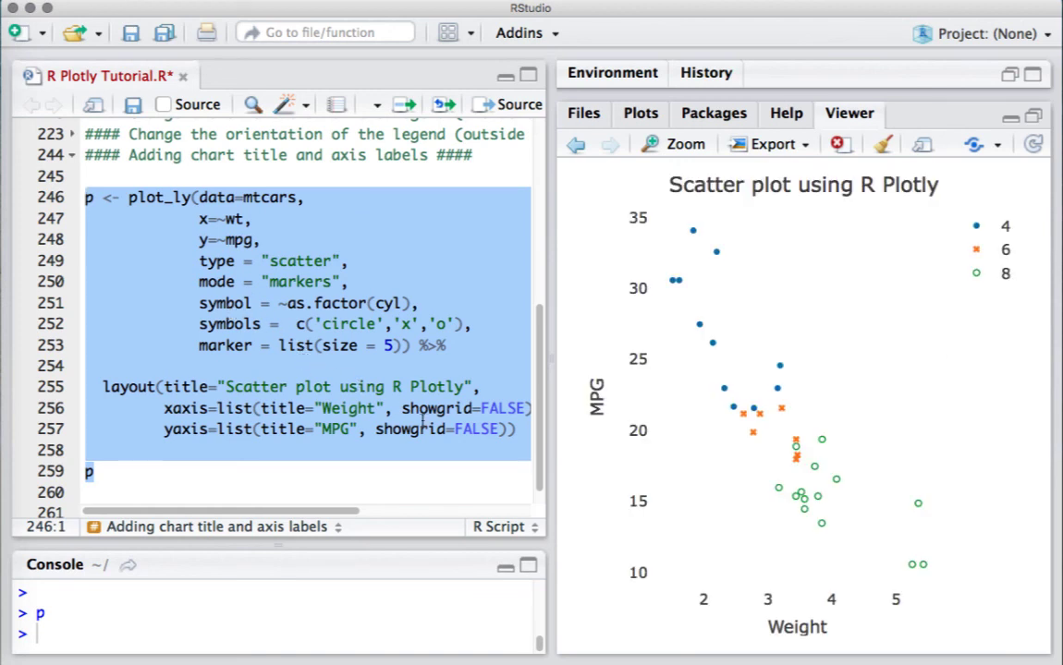
{"action": "mouse_move", "coordinate": [802, 496]}
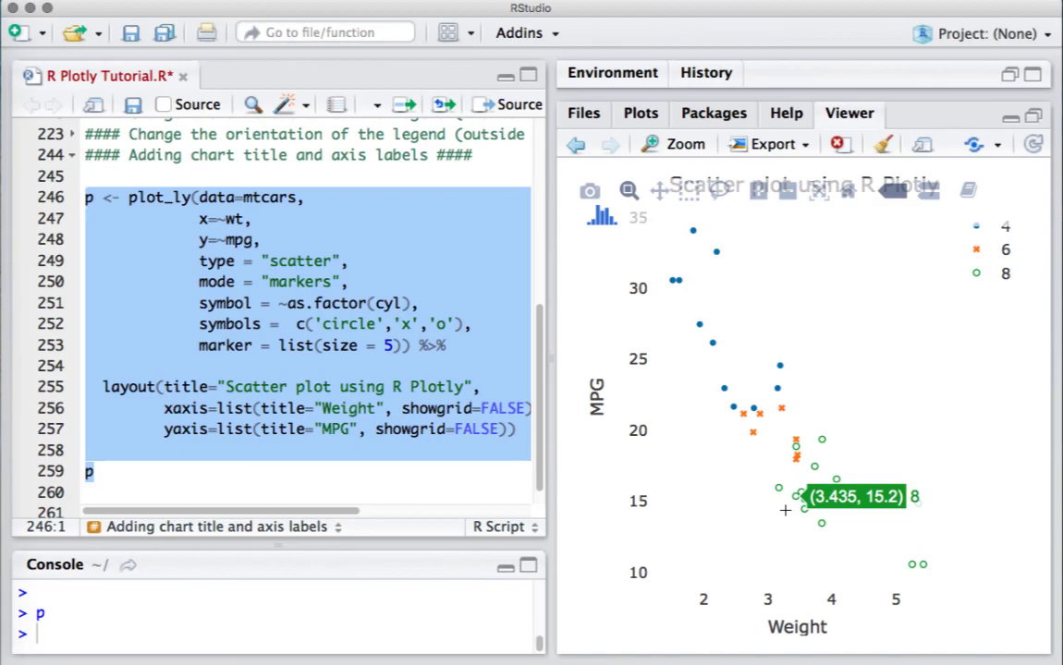